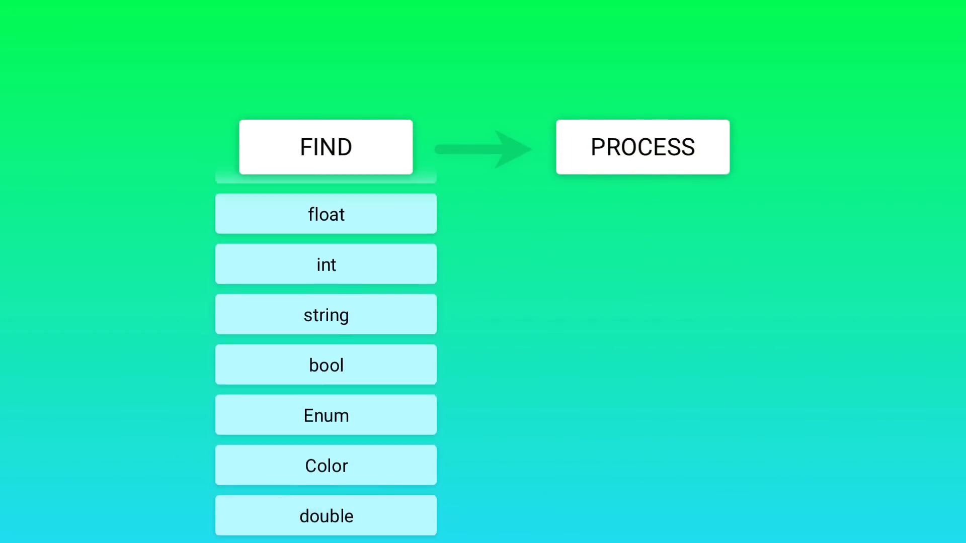
Dock the empty BatchProcessor window below the Scene view of the column scene
click(642, 147)
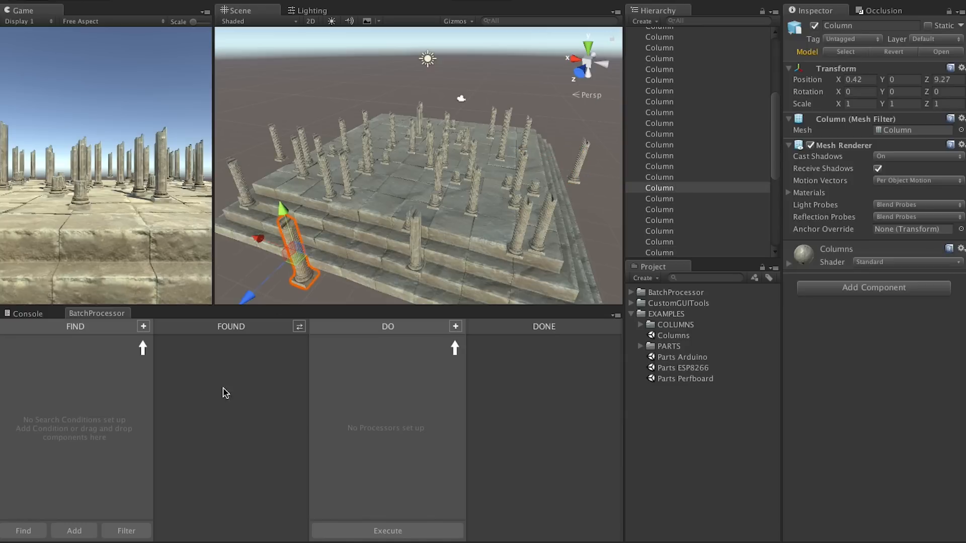
Add a GameObject.name contains 'Col' condition and find the 50 columns
click(143, 327)
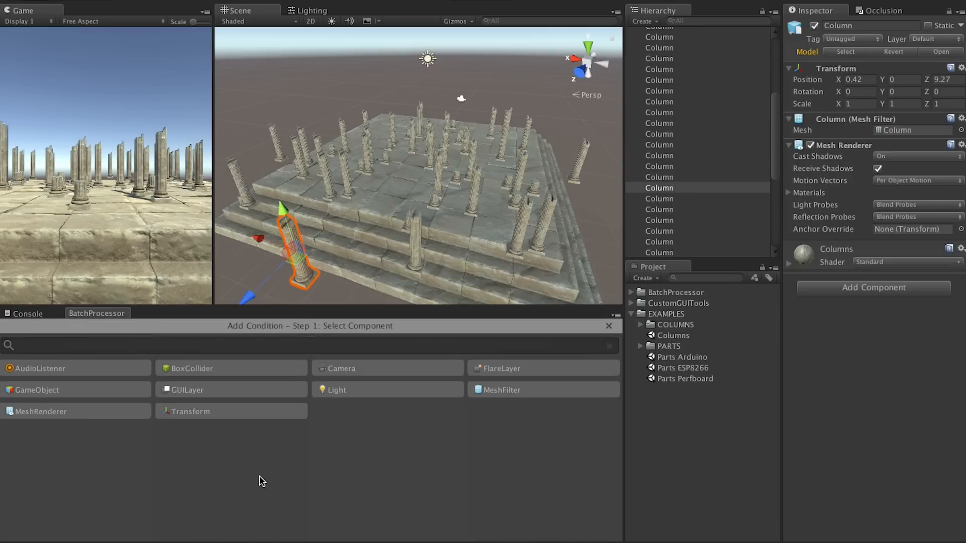
click(37, 389)
text(C)
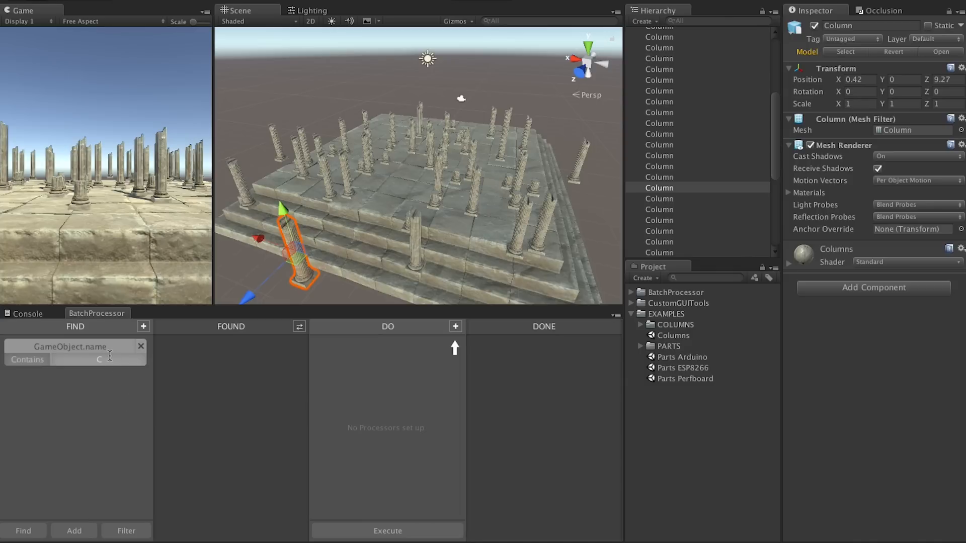
click(23, 532)
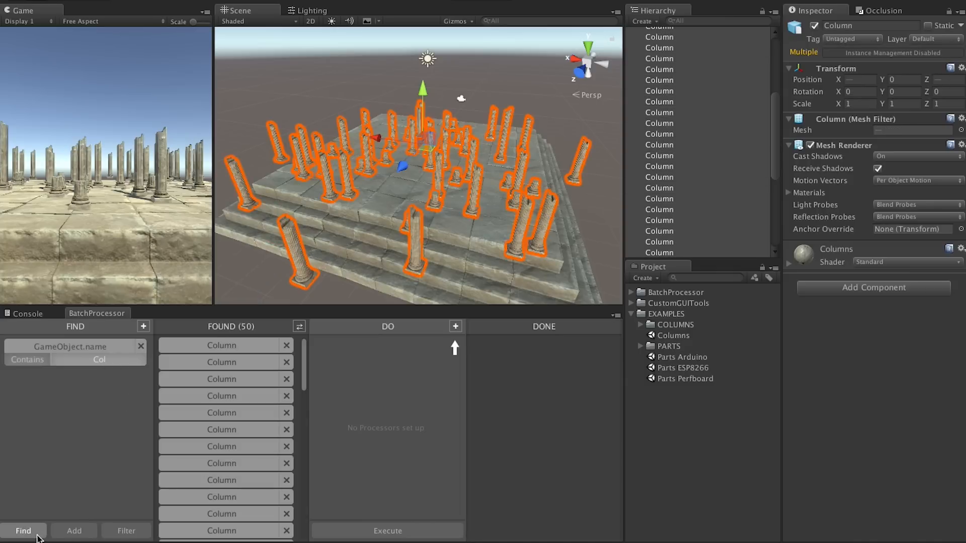
Add an AddRemoveComponent processor copying Base's Box Collider onto all found columns, and execute
click(456, 326)
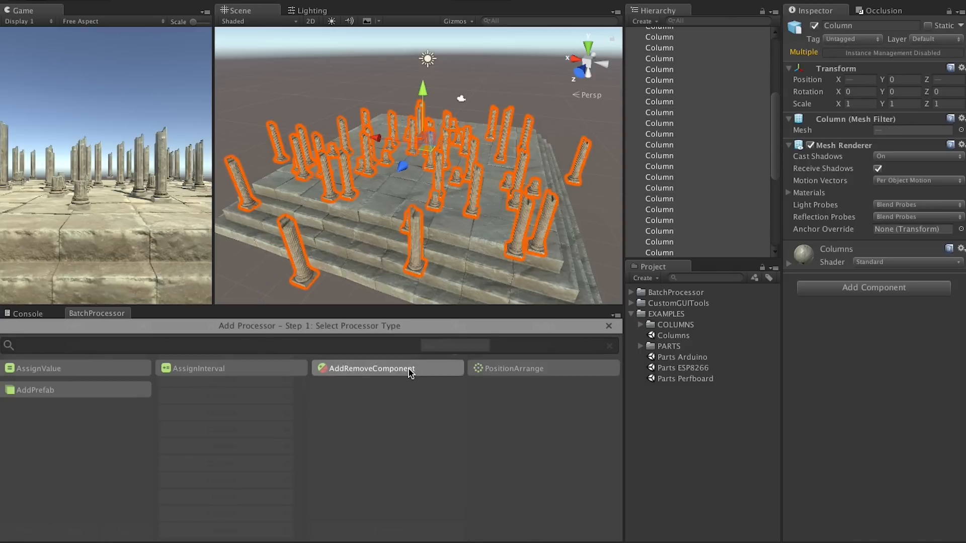
click(369, 368)
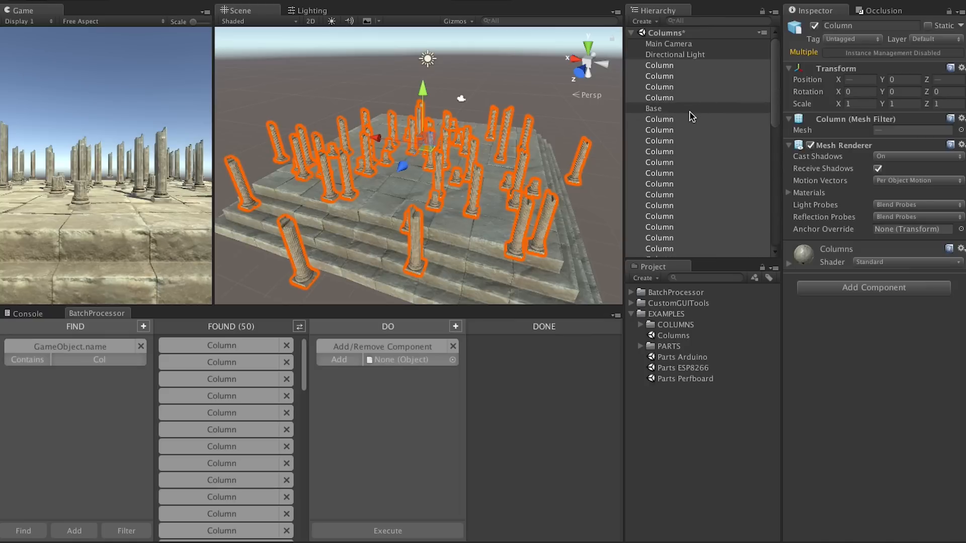
click(653, 108)
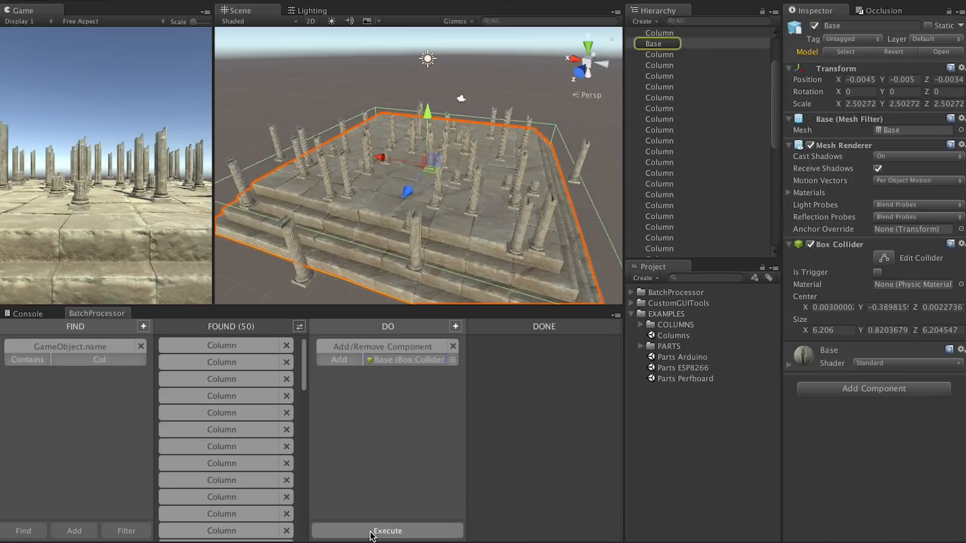
click(387, 530)
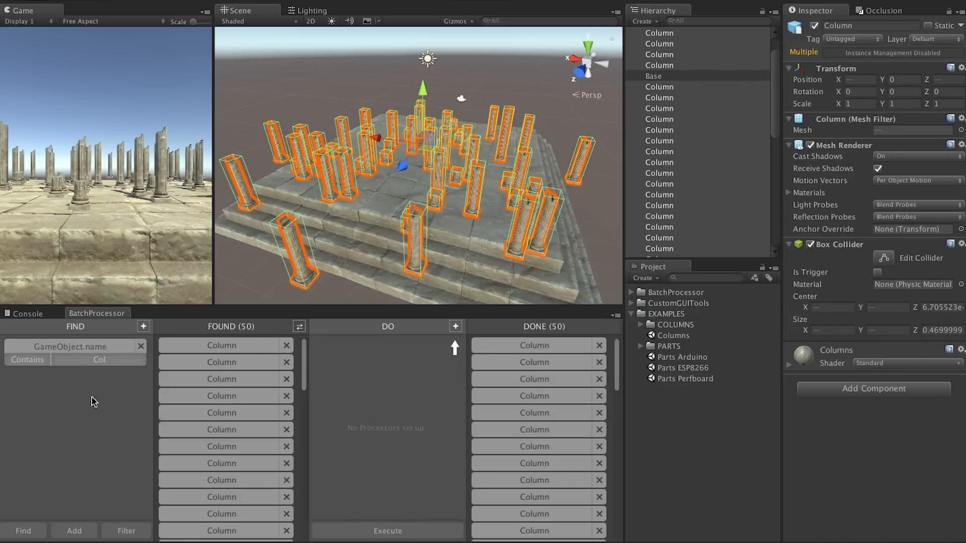
Add a BoxCollider.size.Y Less Than 1 condition, narrowing the found set to 17 columns
click(143, 326)
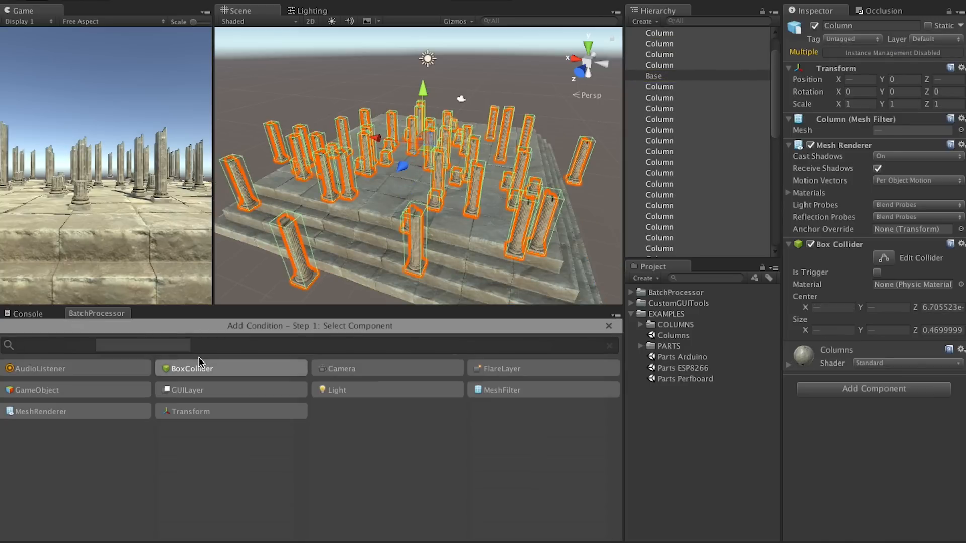
click(190, 368)
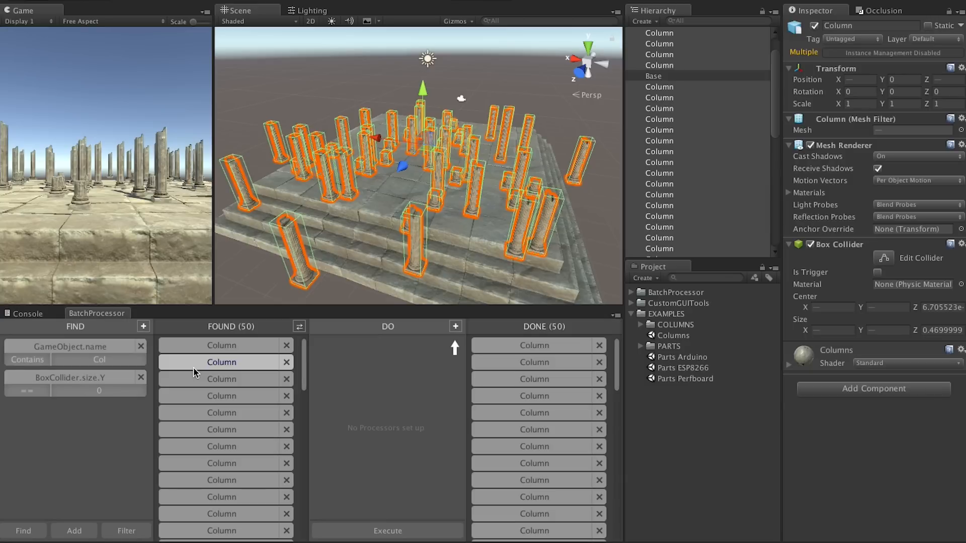
click(27, 391)
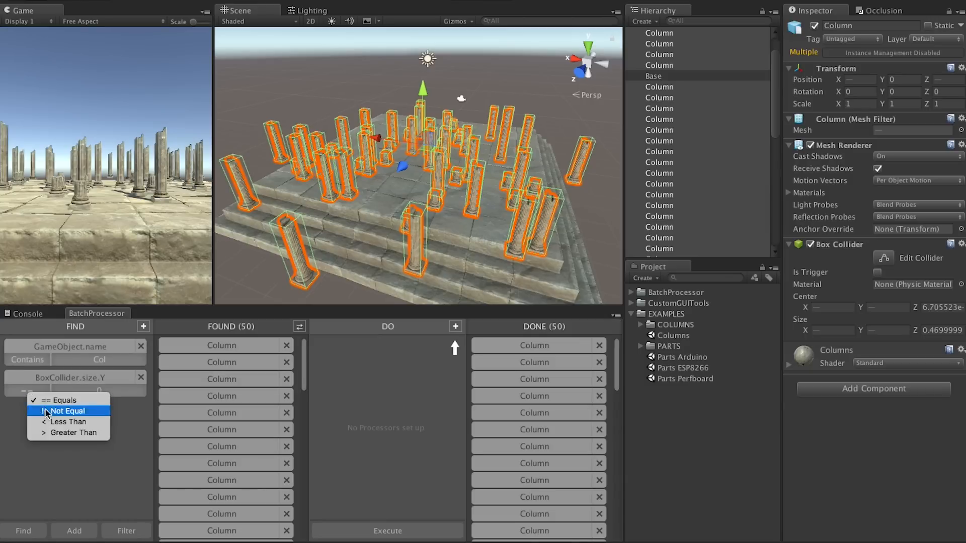
click(68, 422)
text(1)
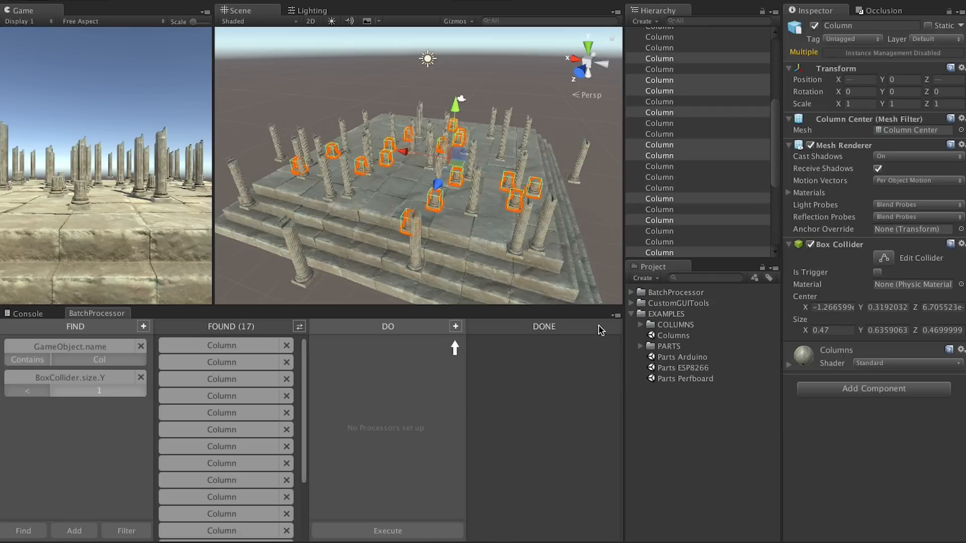
Rename the short columns Column Stump 1–17 via AssignInterval, then change the height operator
click(455, 326)
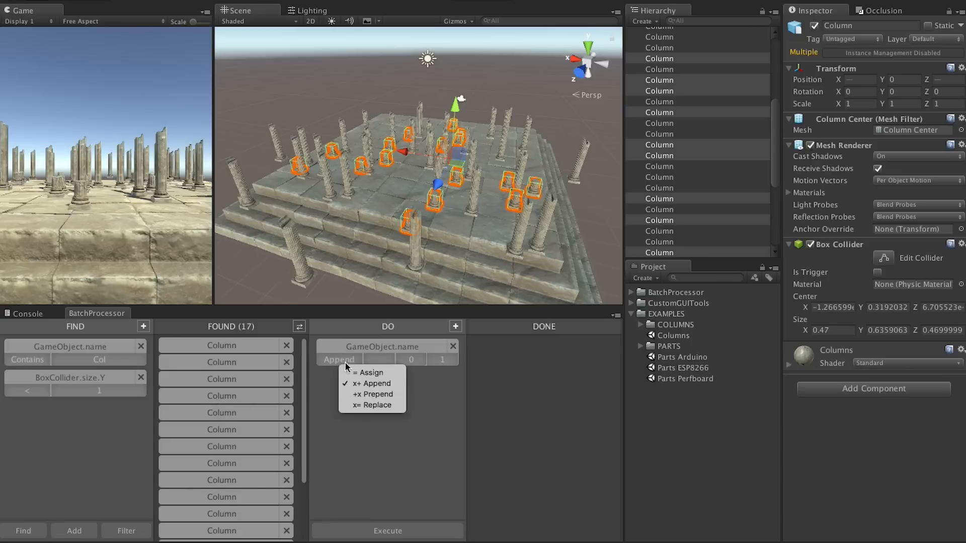
click(369, 372)
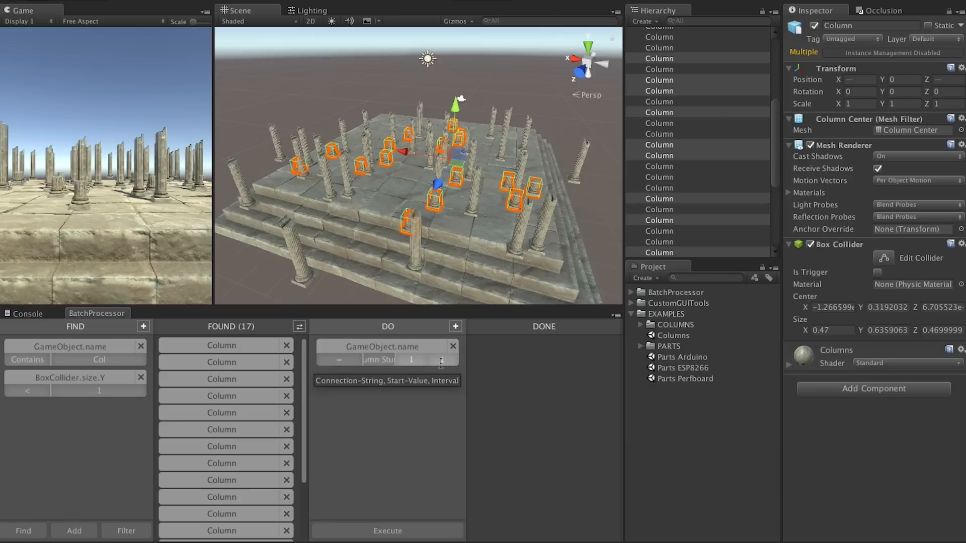
click(387, 530)
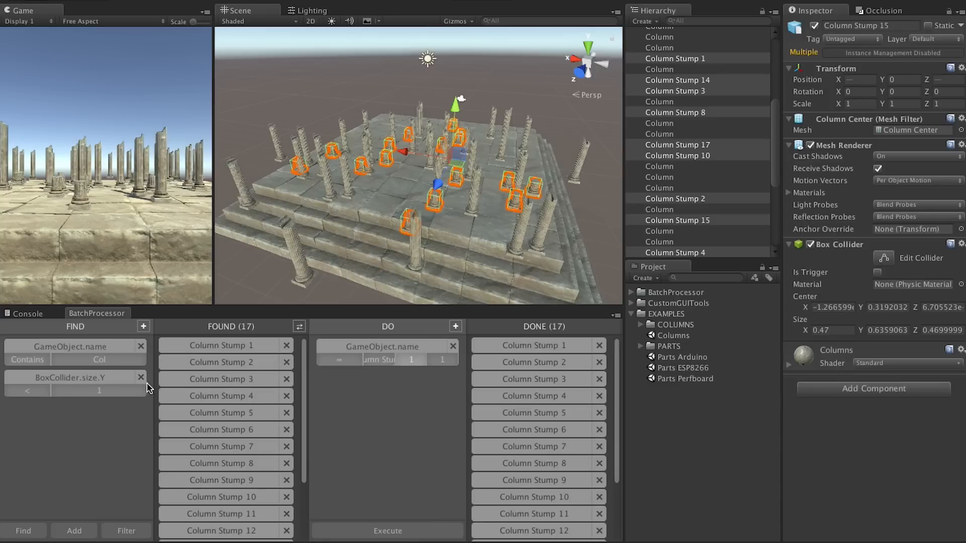
click(27, 390)
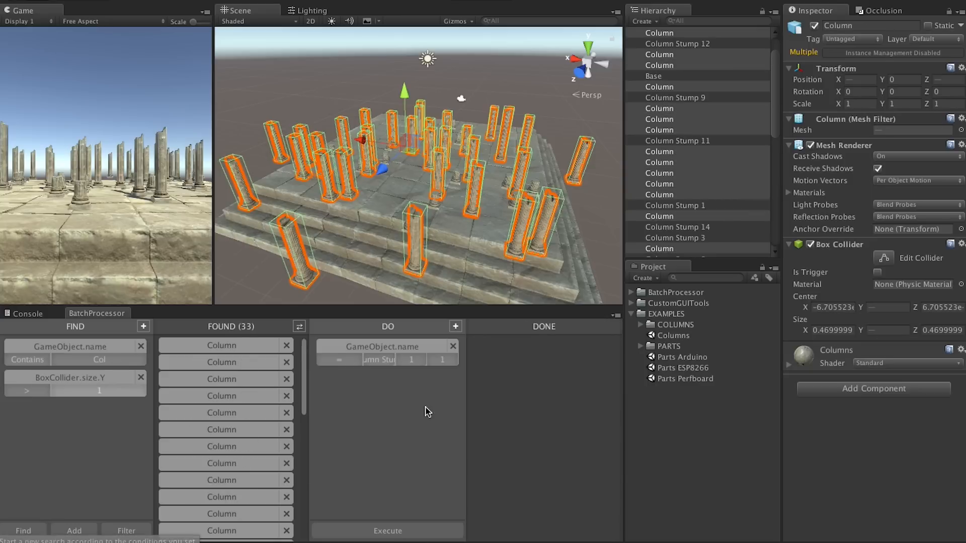
mouse_move(380, 360)
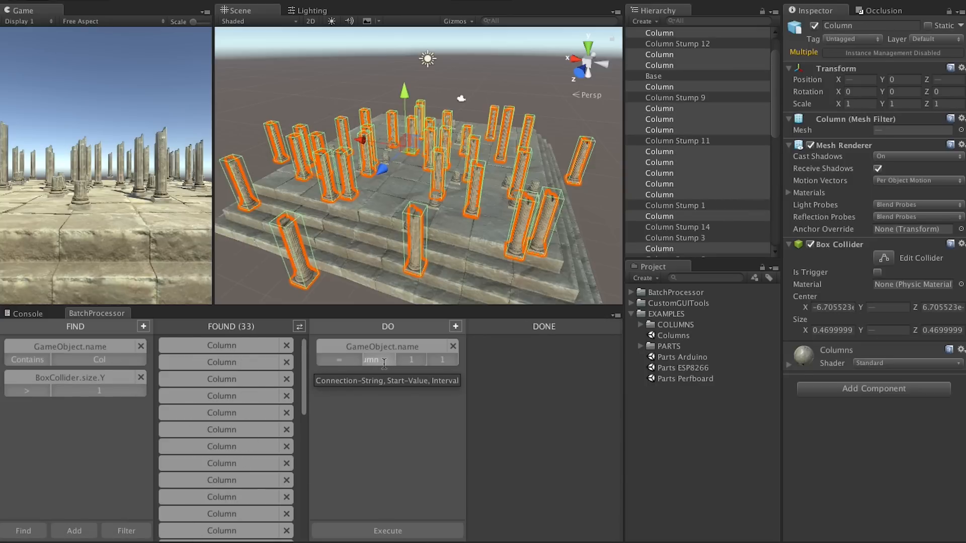
Execute the rename so the 33 tall columns become Column 1 through Column 33
click(387, 530)
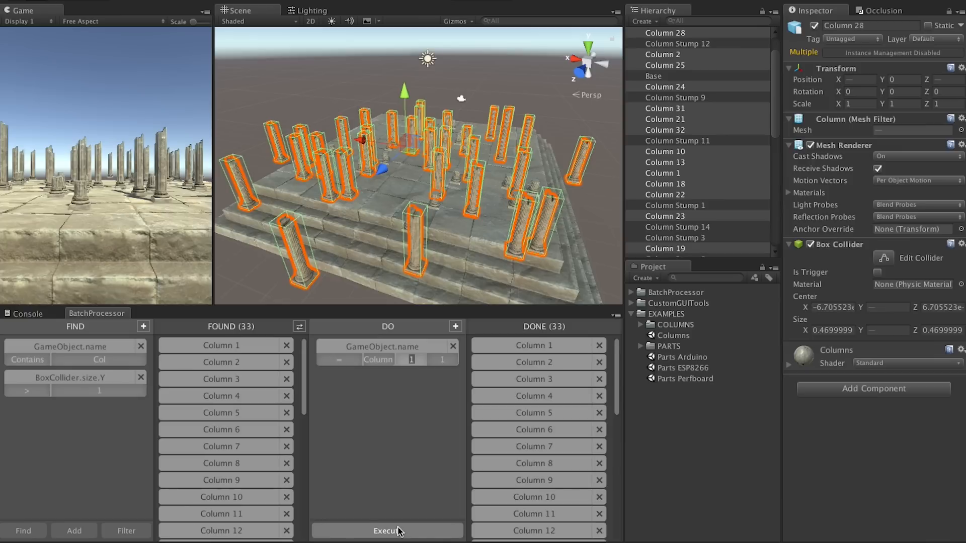
mouse_move(581, 180)
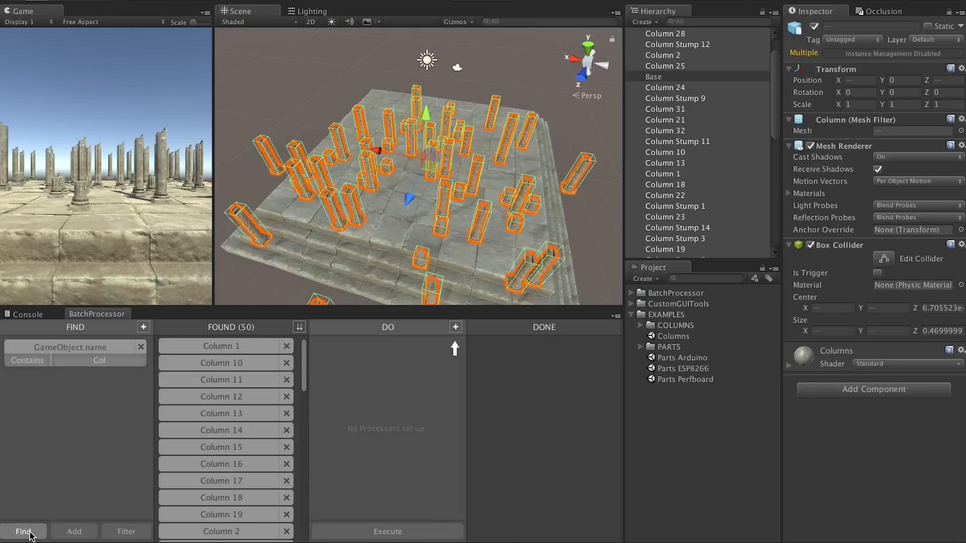
mouse_move(470, 330)
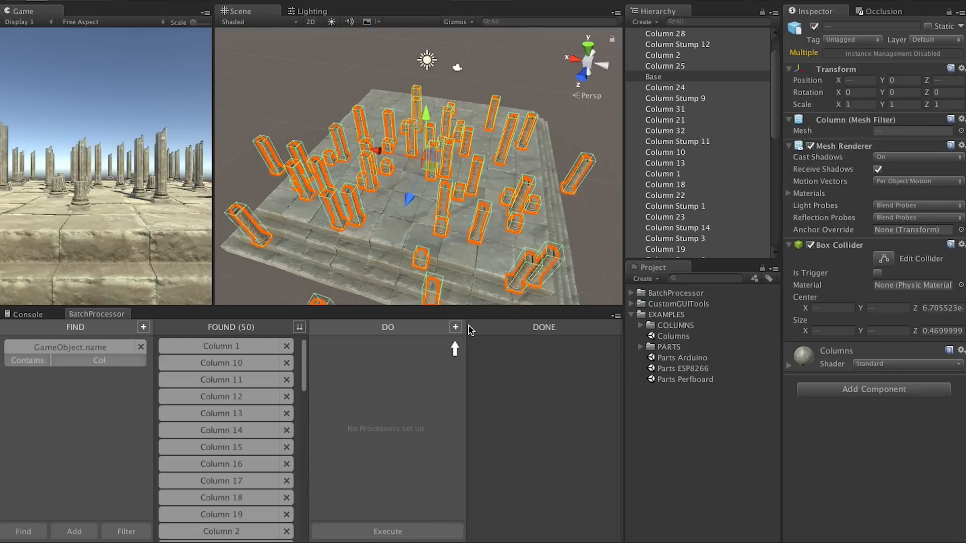
Add an Arrange Items circle processor with Extend X 5.46 and execute it on the columns
click(456, 327)
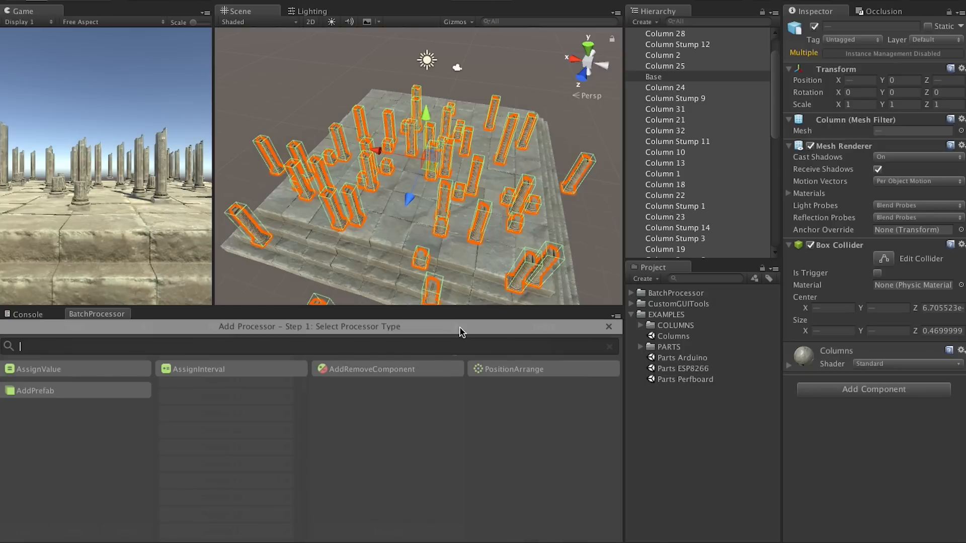
click(514, 369)
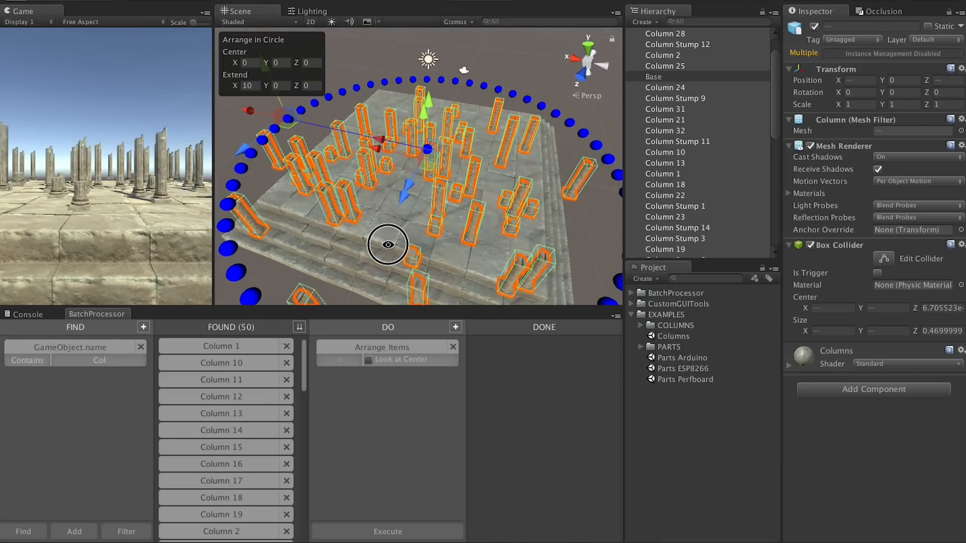
mouse_move(252, 118)
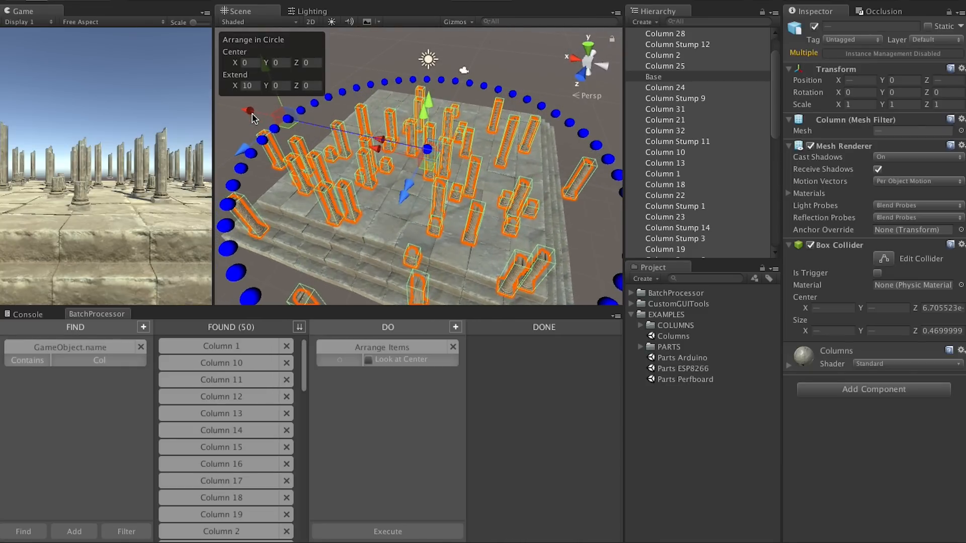
drag(252, 117, 299, 133)
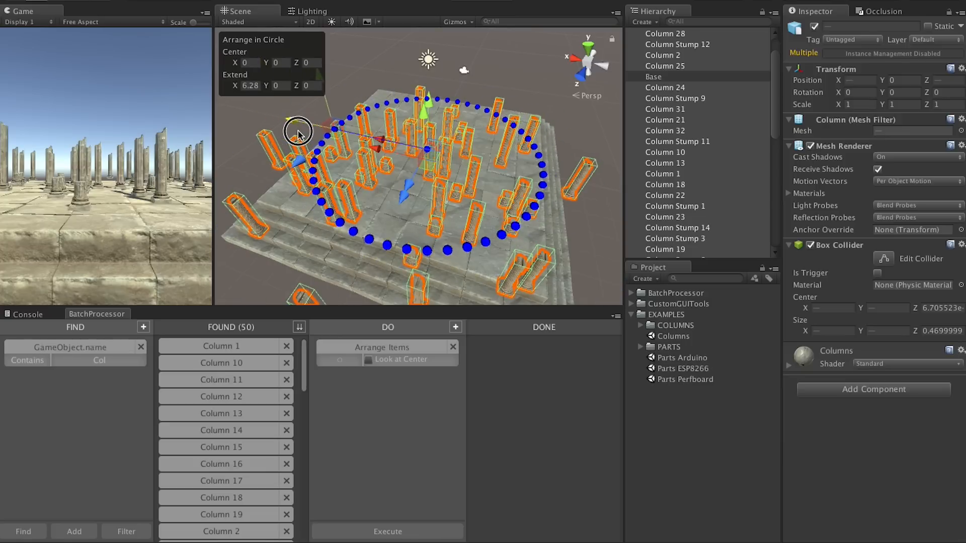
drag(299, 133, 302, 135)
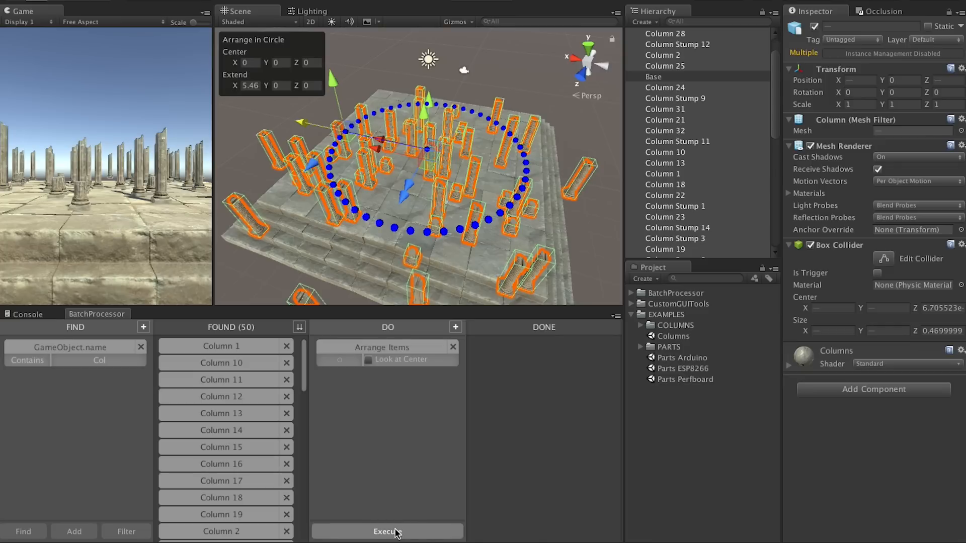
click(387, 531)
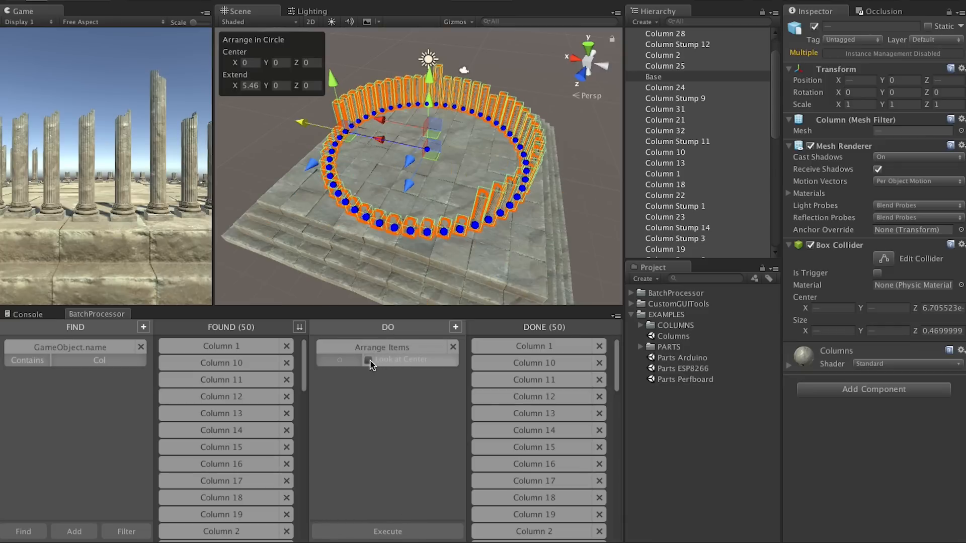
Enable Look at Center and re-execute the arrangement so columns face the centre
click(369, 360)
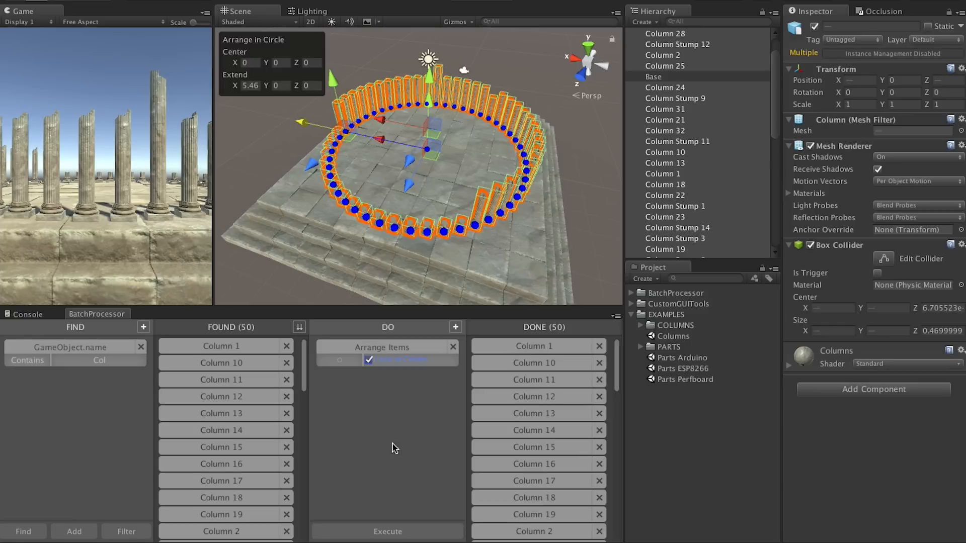
click(387, 532)
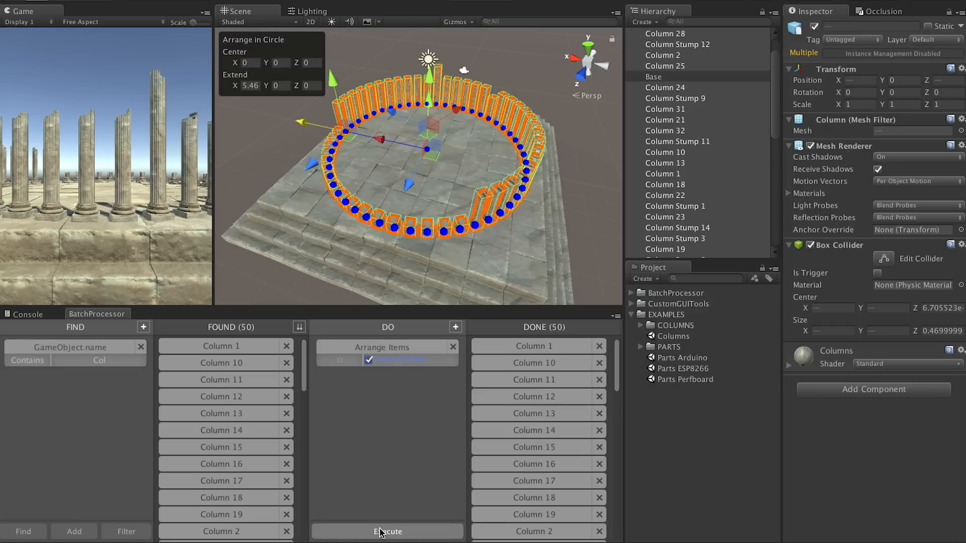
click(387, 531)
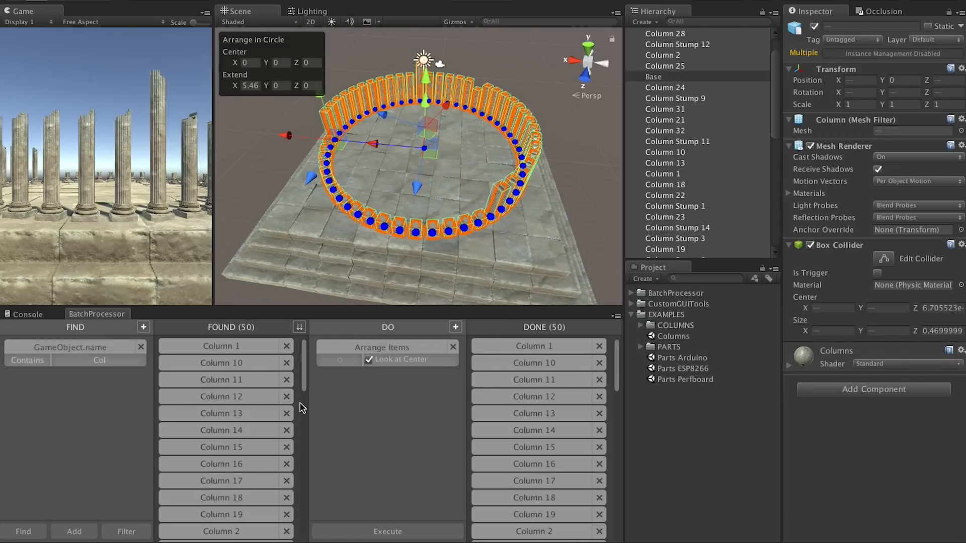
Shuffle the found columns into random order and re-execute the circle arrangement
click(299, 327)
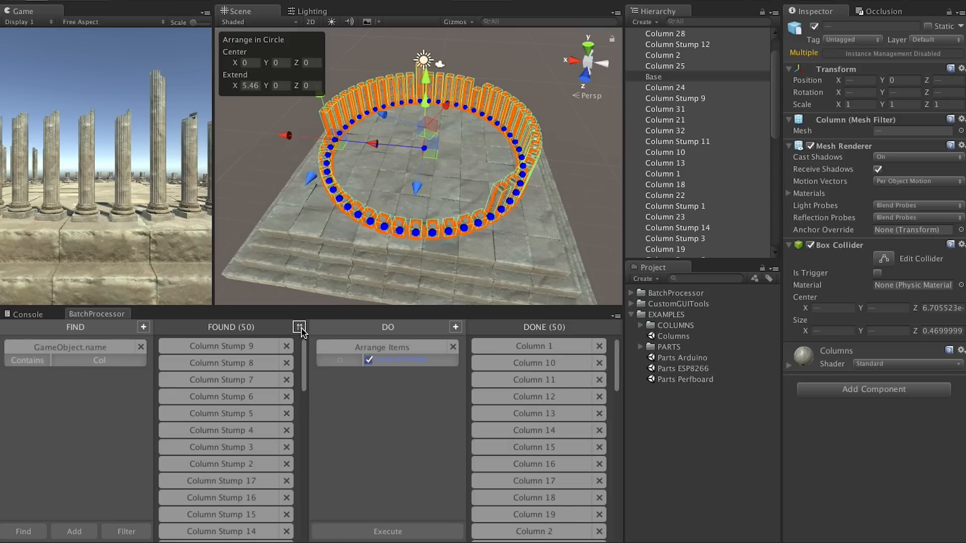
click(300, 327)
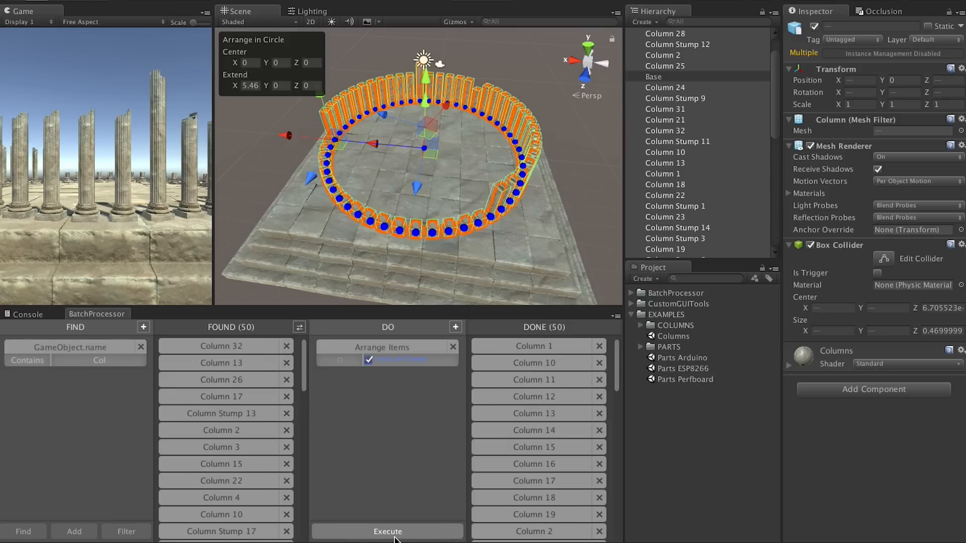
click(387, 531)
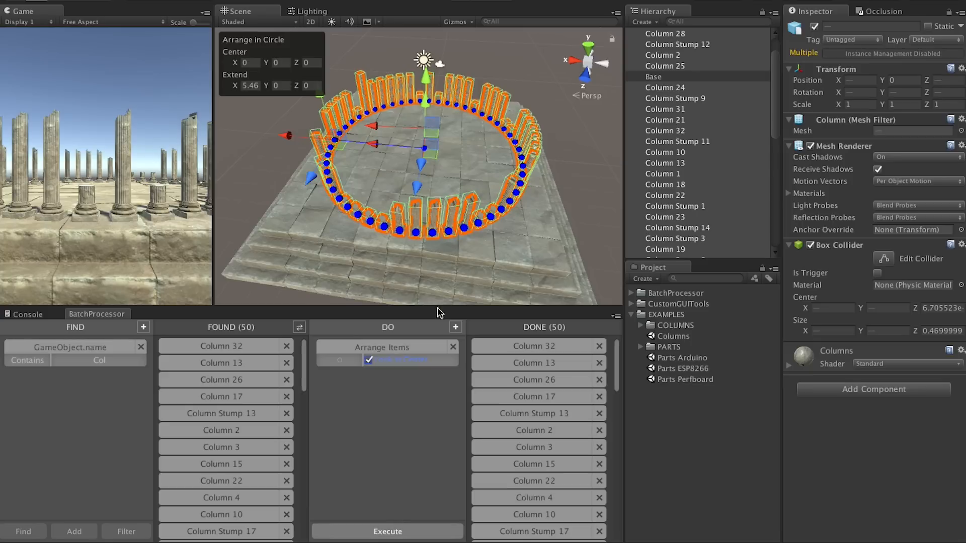
mouse_move(498, 306)
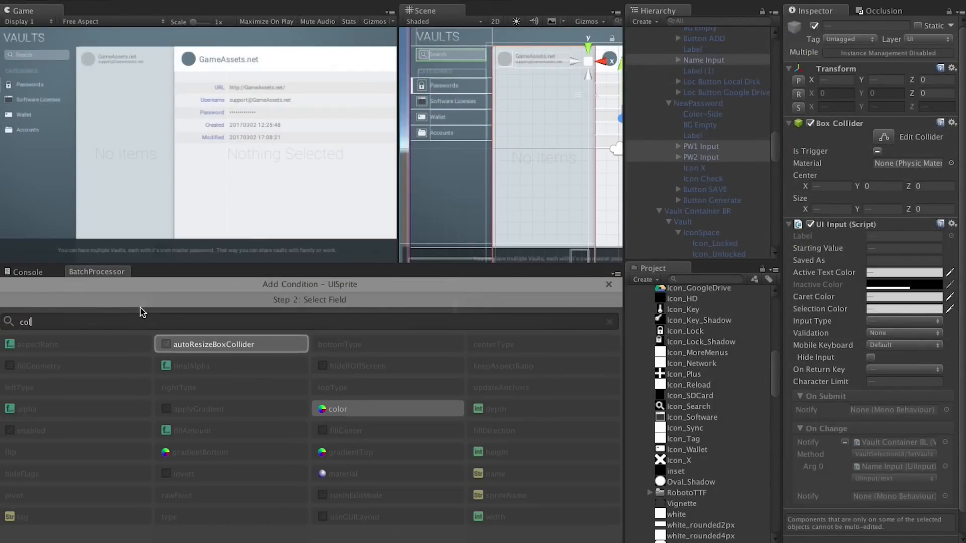
Find all sprites sharing the same sprite colour and inspect a BG Icon sprite
click(336, 409)
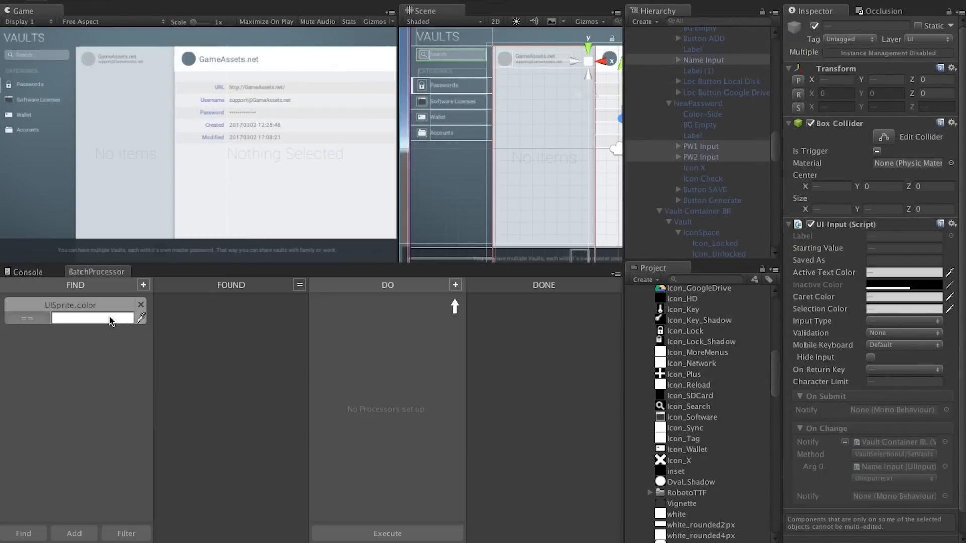
click(23, 534)
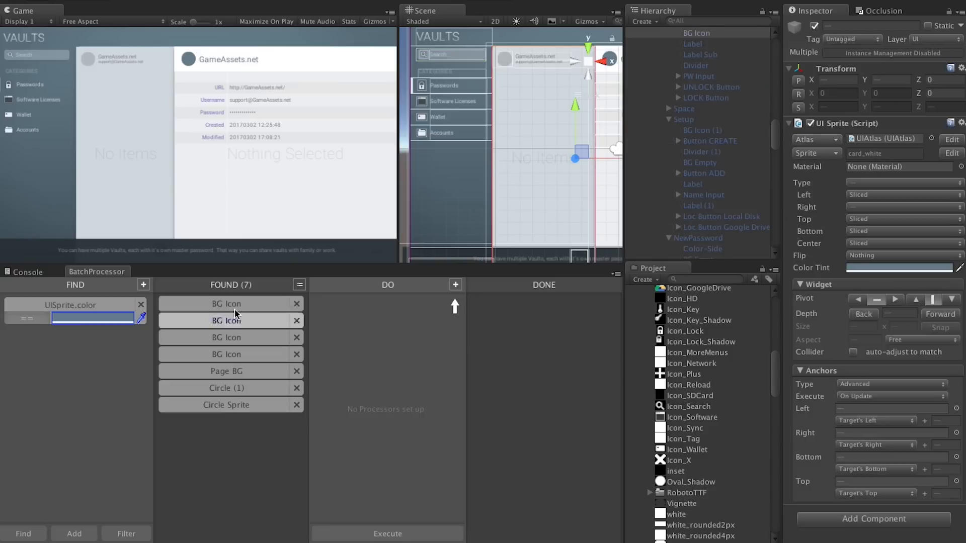
click(226, 320)
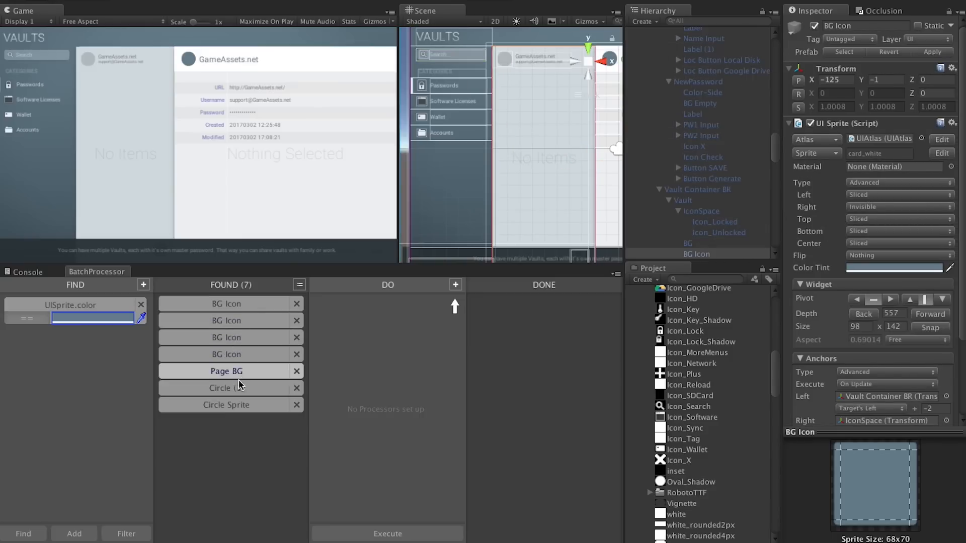
Add a sprite-colour assign processor with a new hue, then create the ProcessorLEDSetup script
click(456, 285)
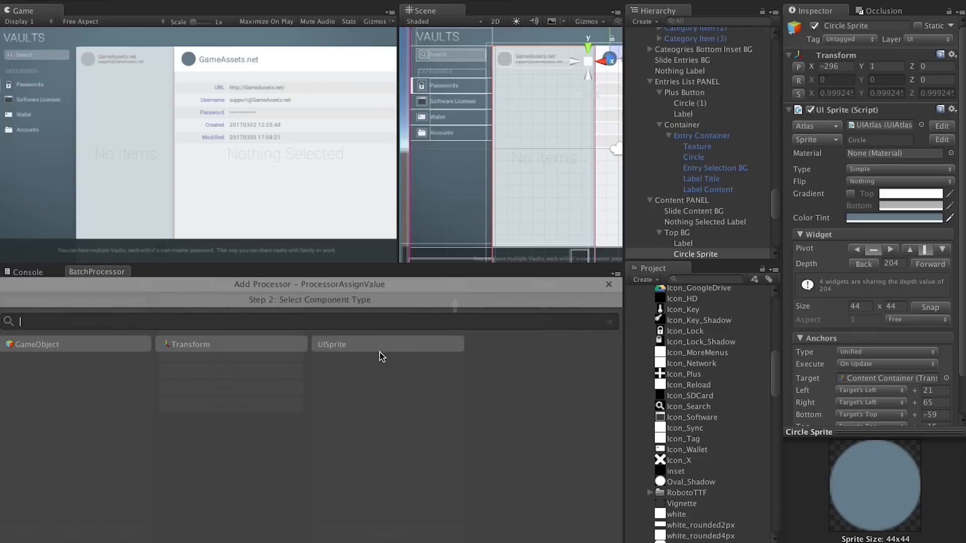
click(332, 344)
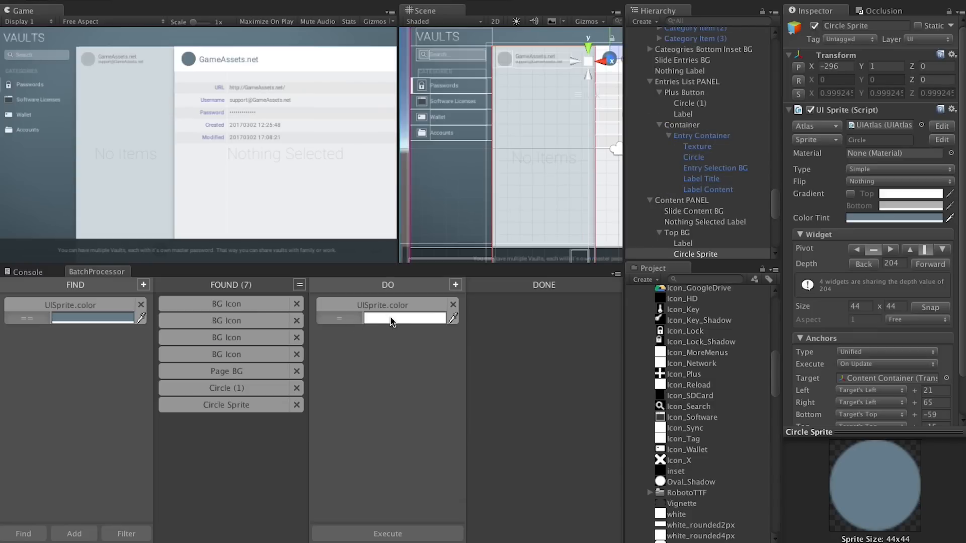
click(387, 534)
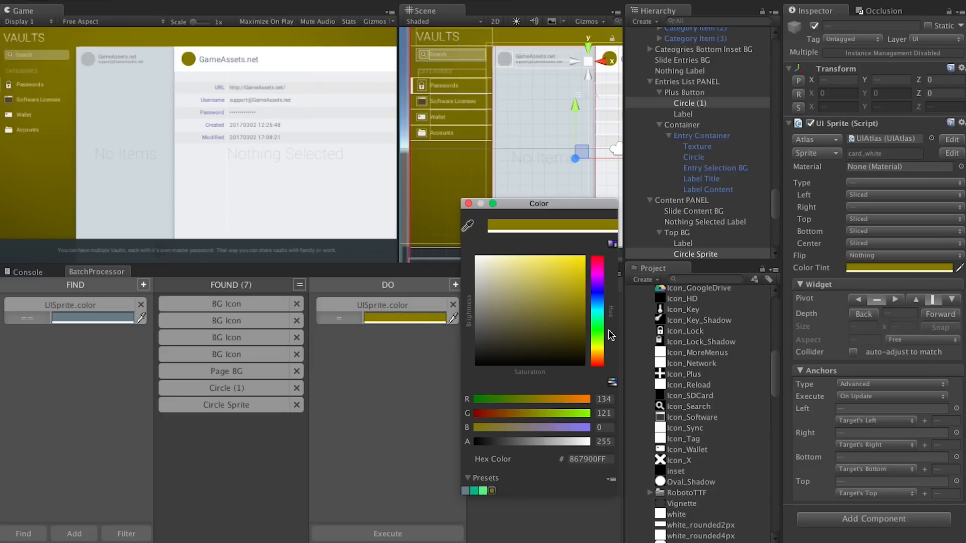
click(595, 323)
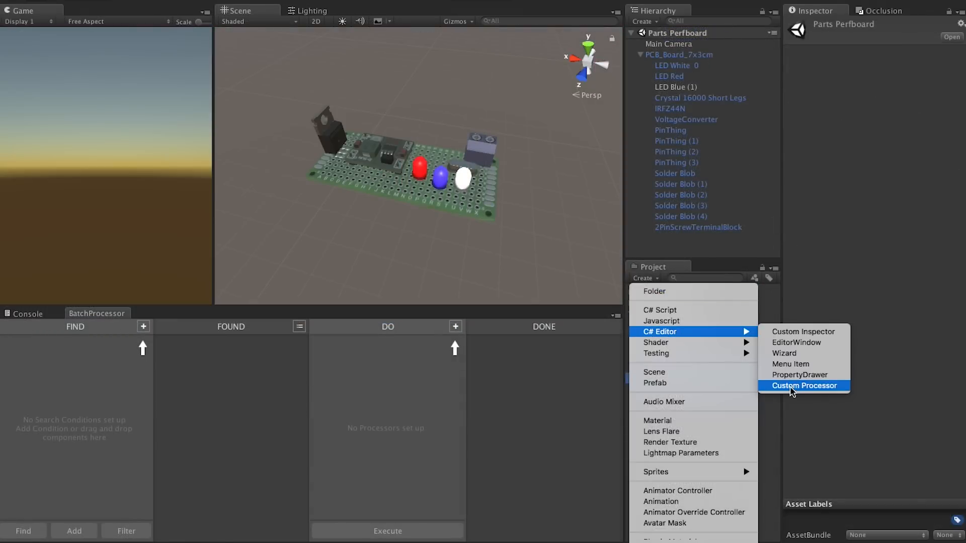
click(803, 385)
text(ProcessorLEDSetup)
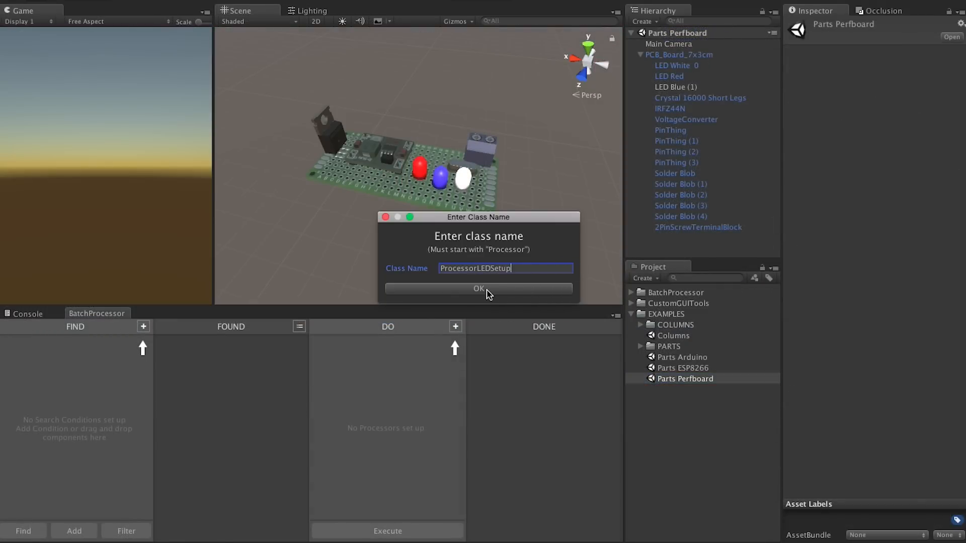
click(478, 288)
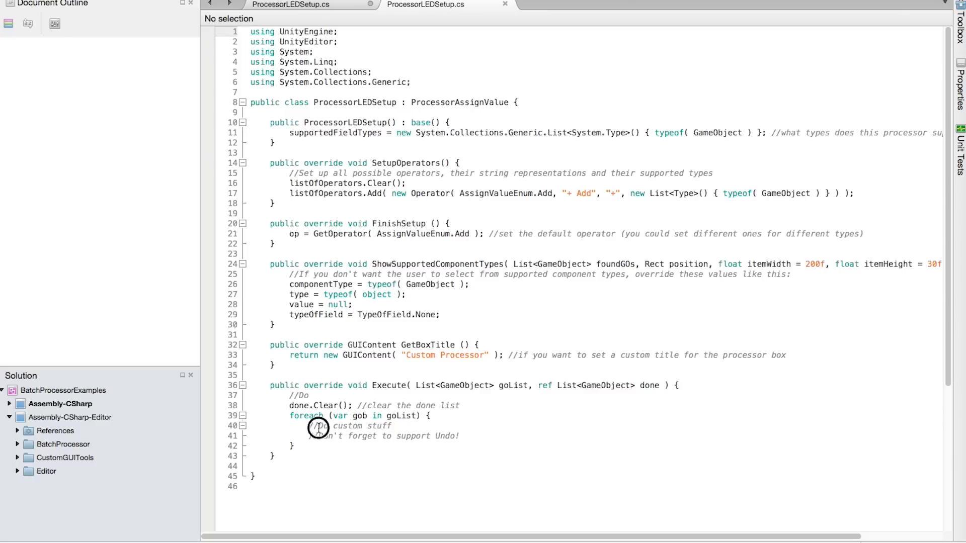